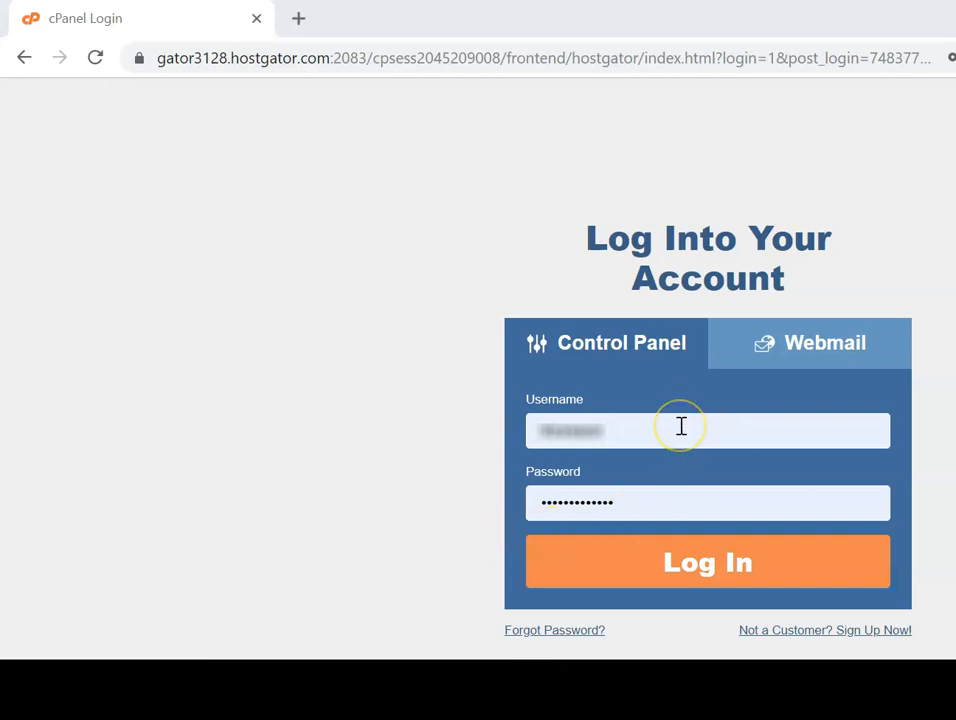
mouse_move(672, 420)
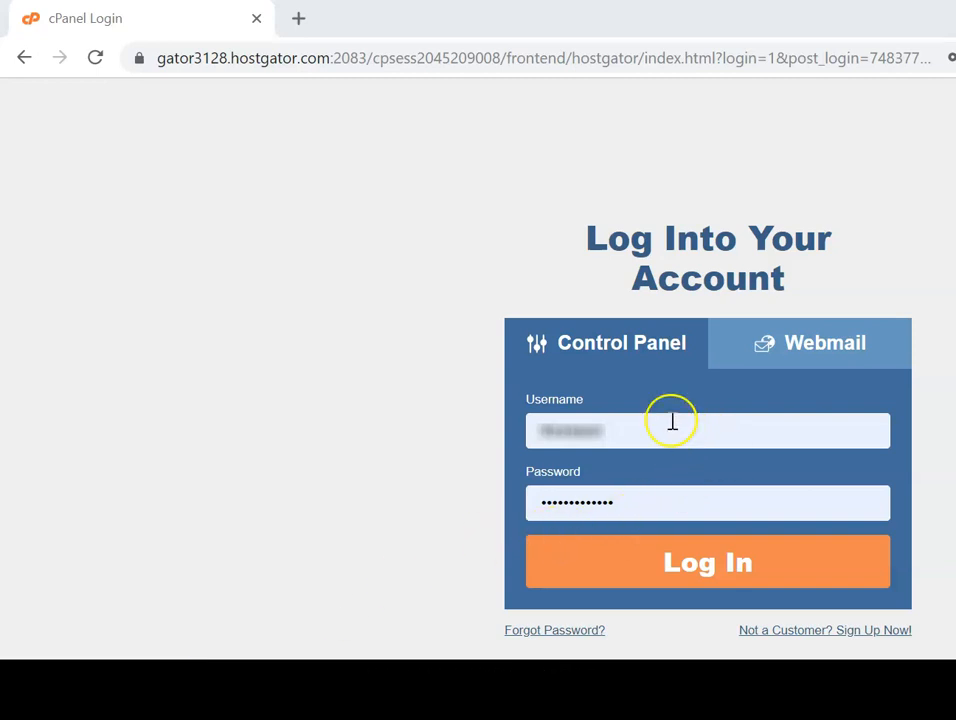
mouse_move(750, 536)
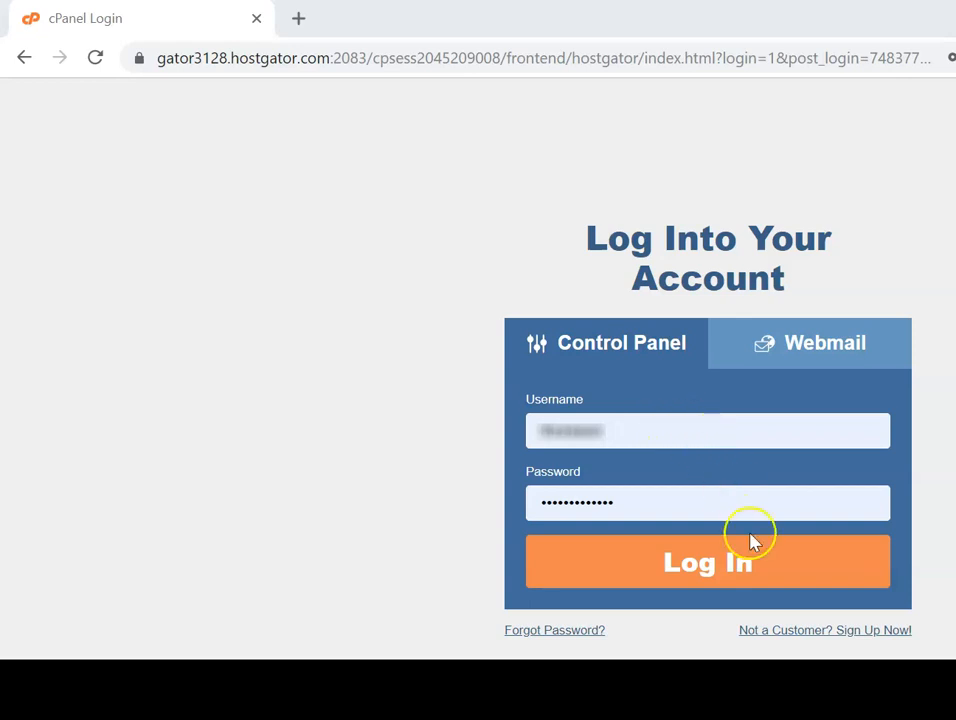
Step: Sign in to the HostGator cPanel account with the entered credentials
click(708, 560)
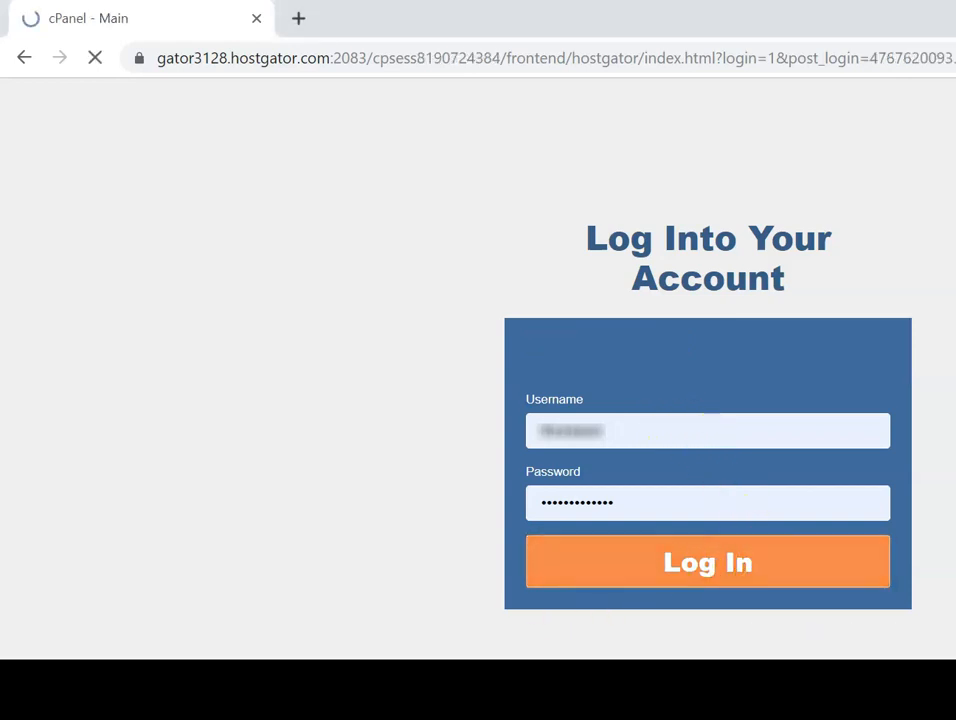
Step: Land on the cPanel dashboard showing Popular Links and tool sections
click(708, 560)
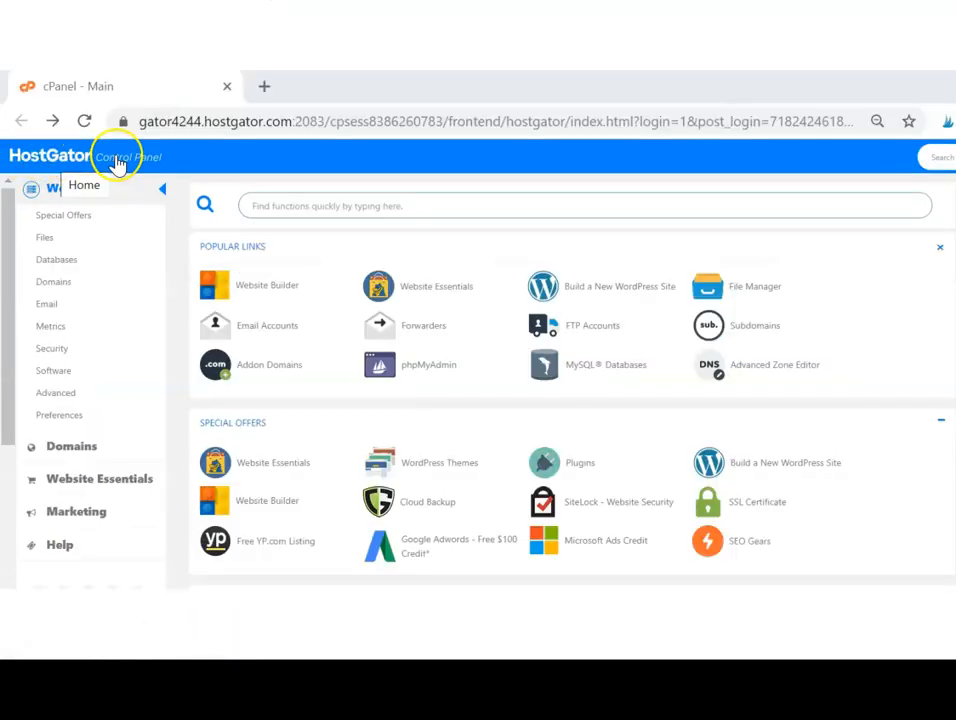
mouse_move(556, 172)
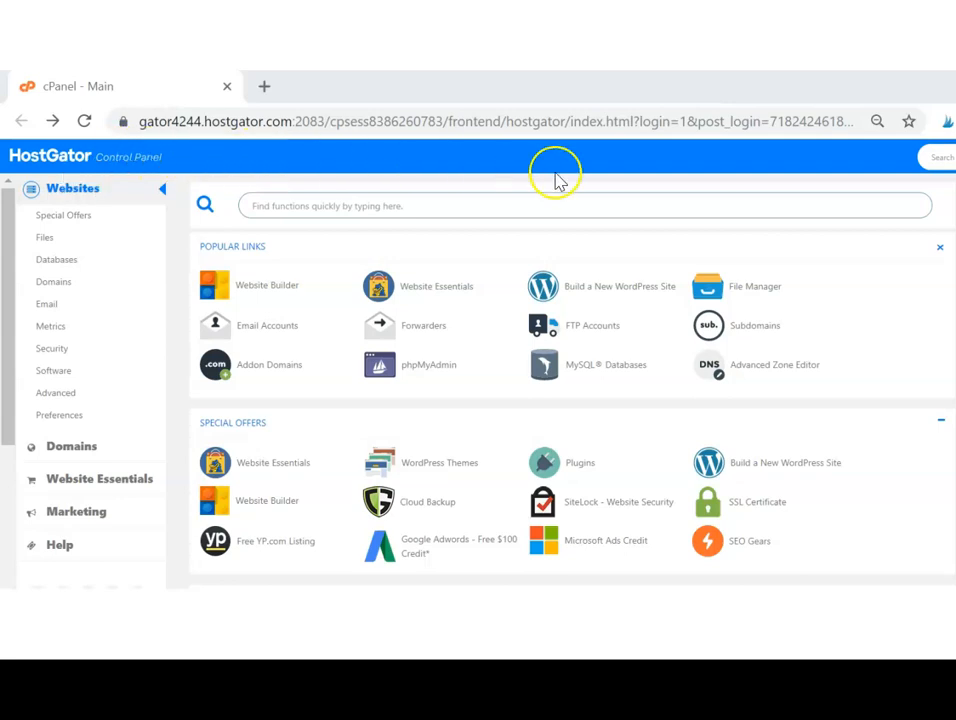
mouse_move(790, 288)
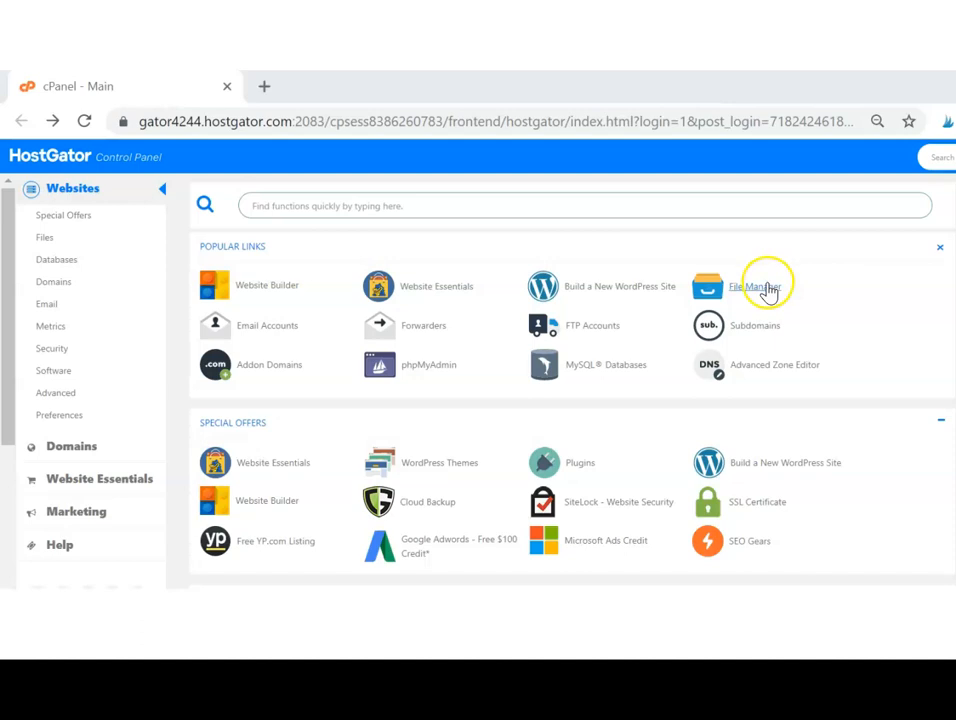
Step: Launch File Manager and show the contents of the home root directory
click(756, 288)
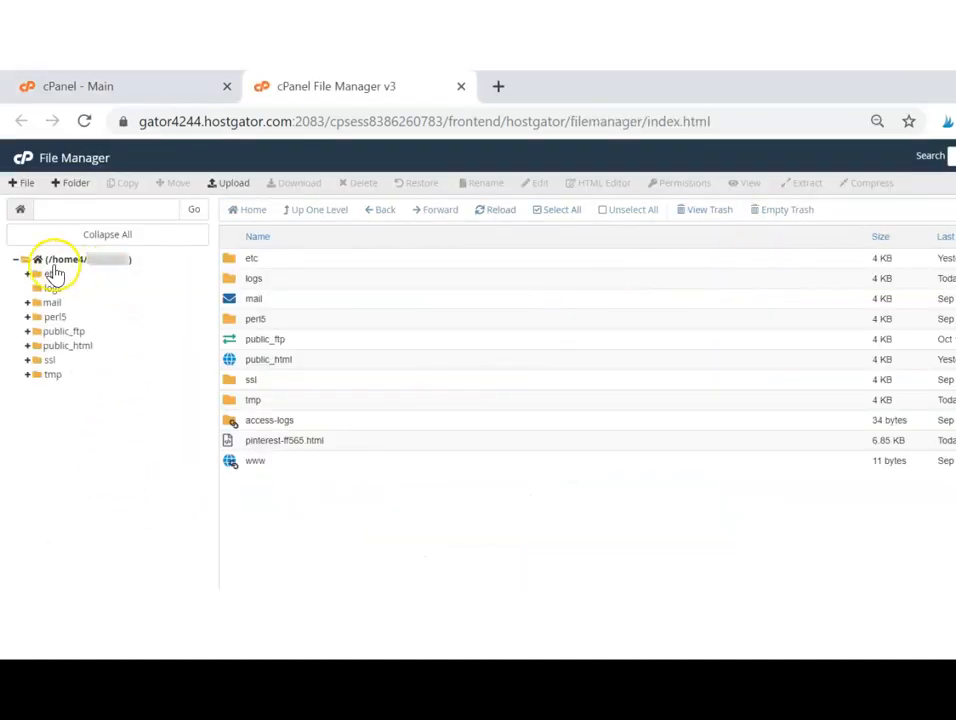
click(26, 260)
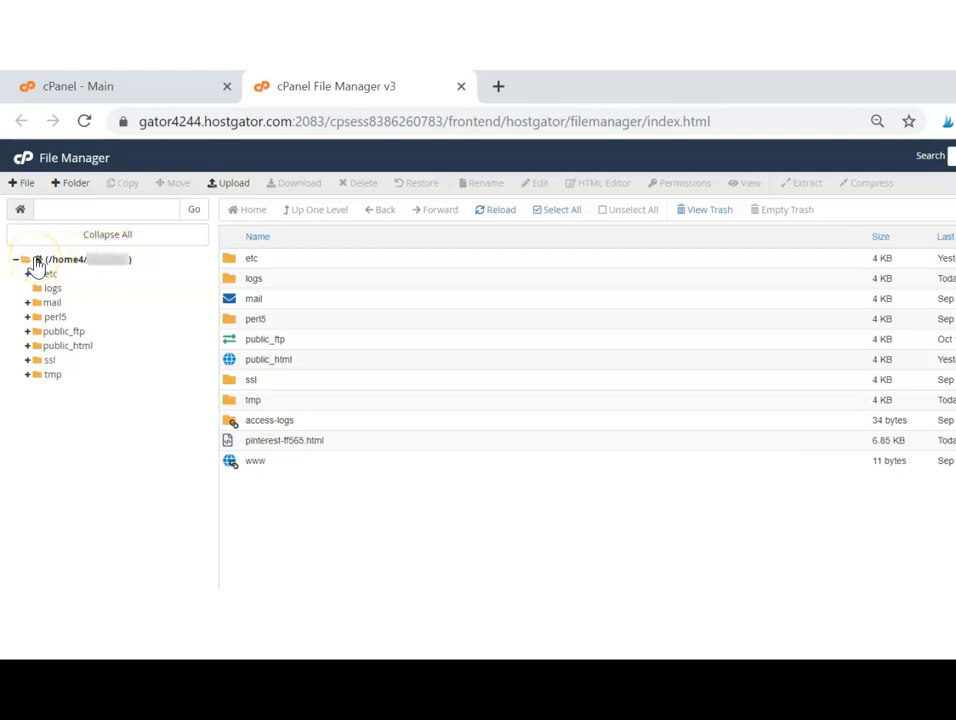
click(36, 260)
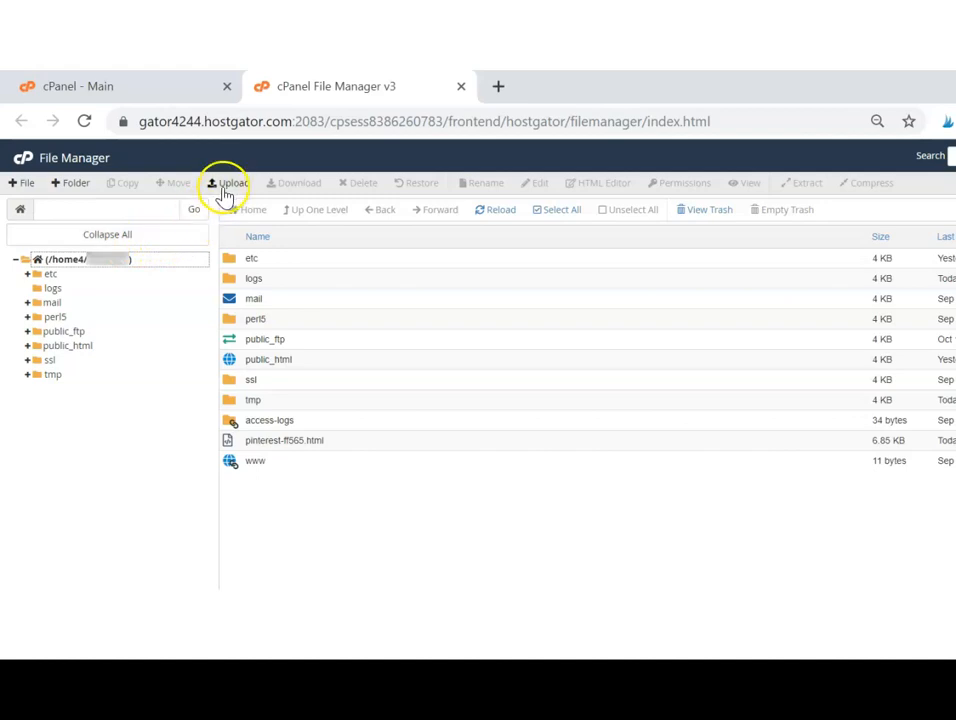
Step: Start an upload into the home root directory from the File Manager toolbar
click(224, 182)
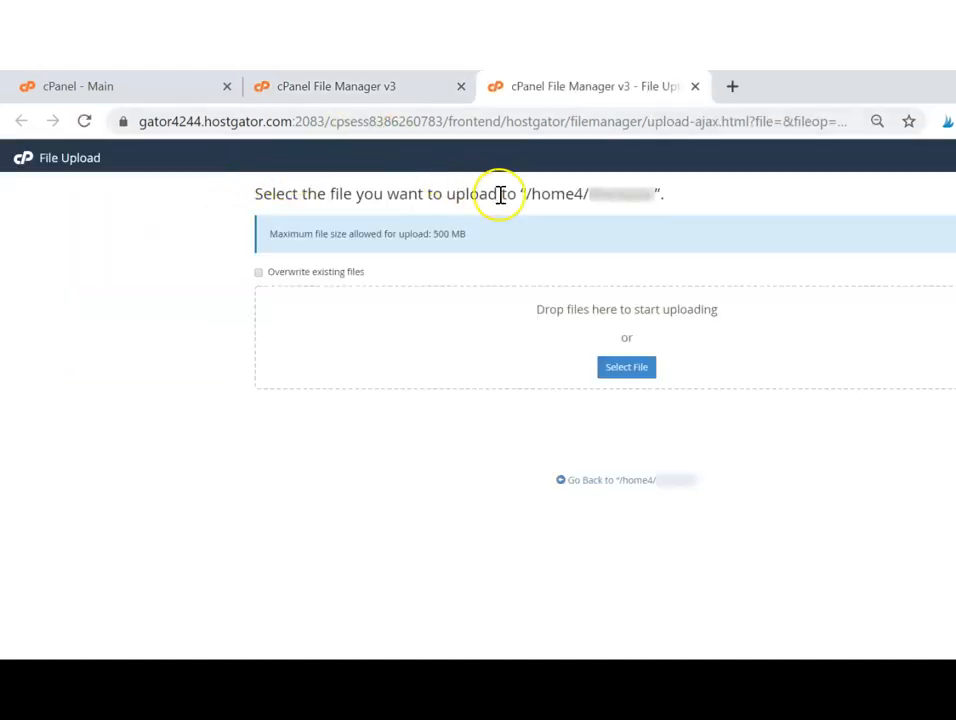
mouse_move(368, 432)
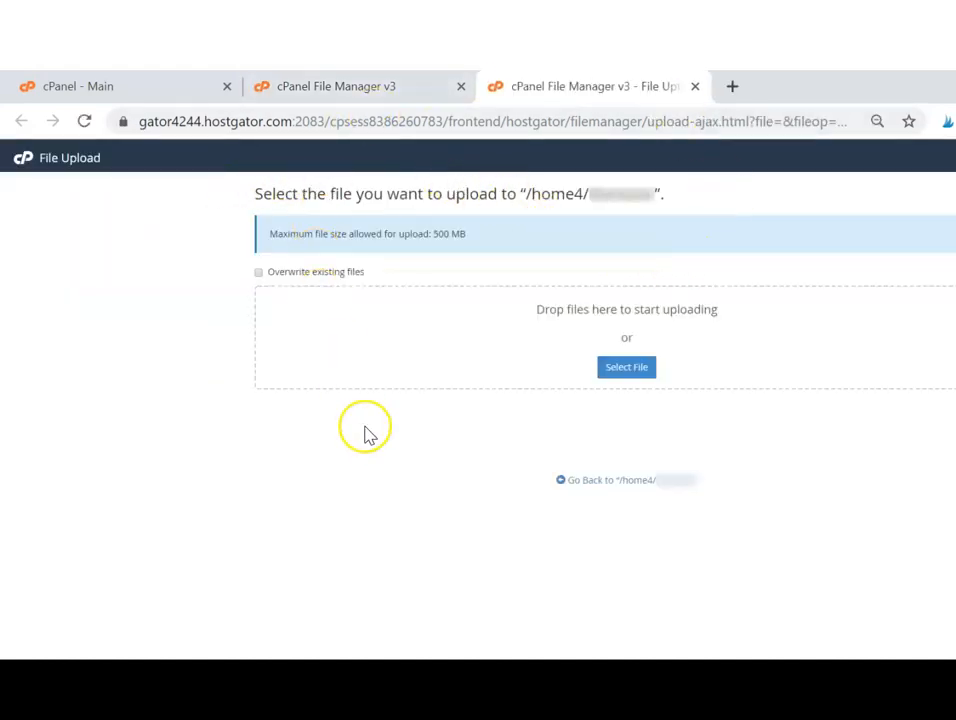
mouse_move(626, 368)
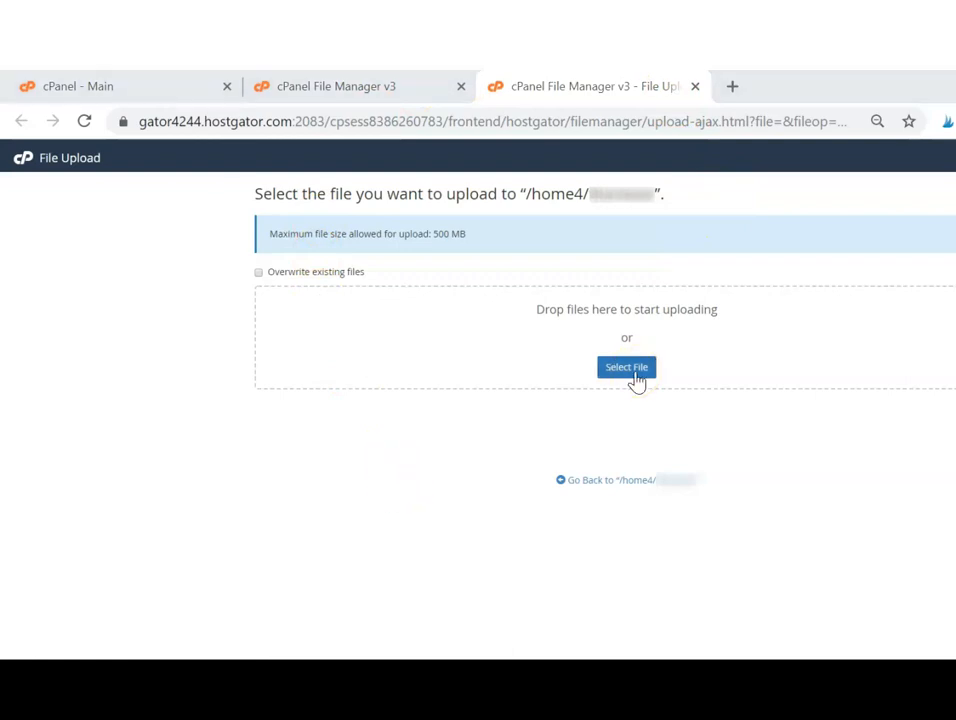
Step: Upload pinterest-ff565.html from the Downloads folder to the home directory
click(626, 368)
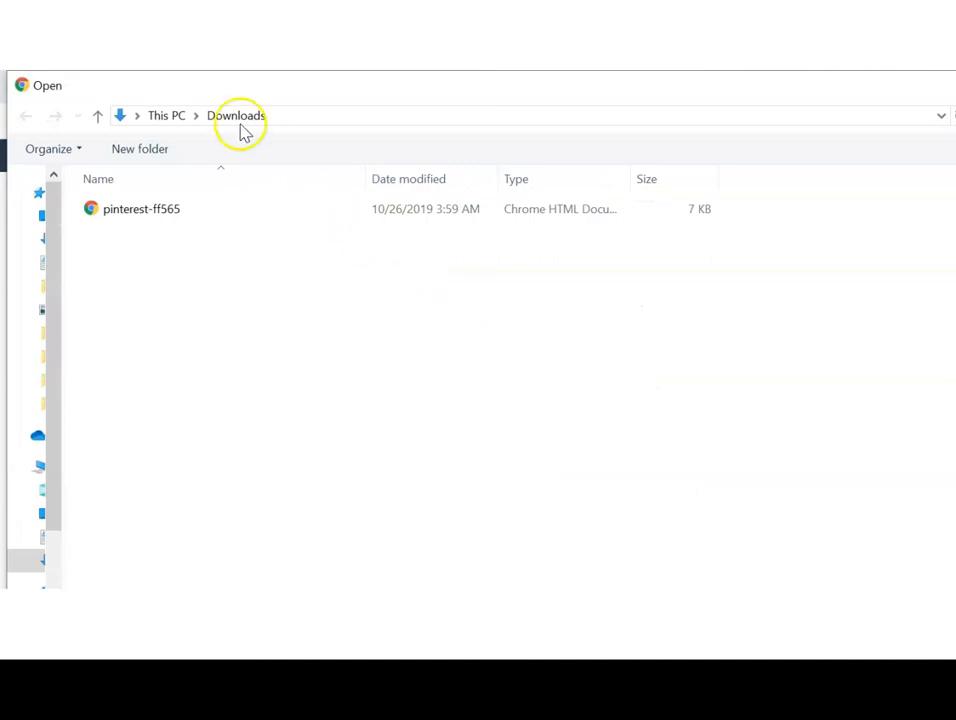
mouse_move(200, 130)
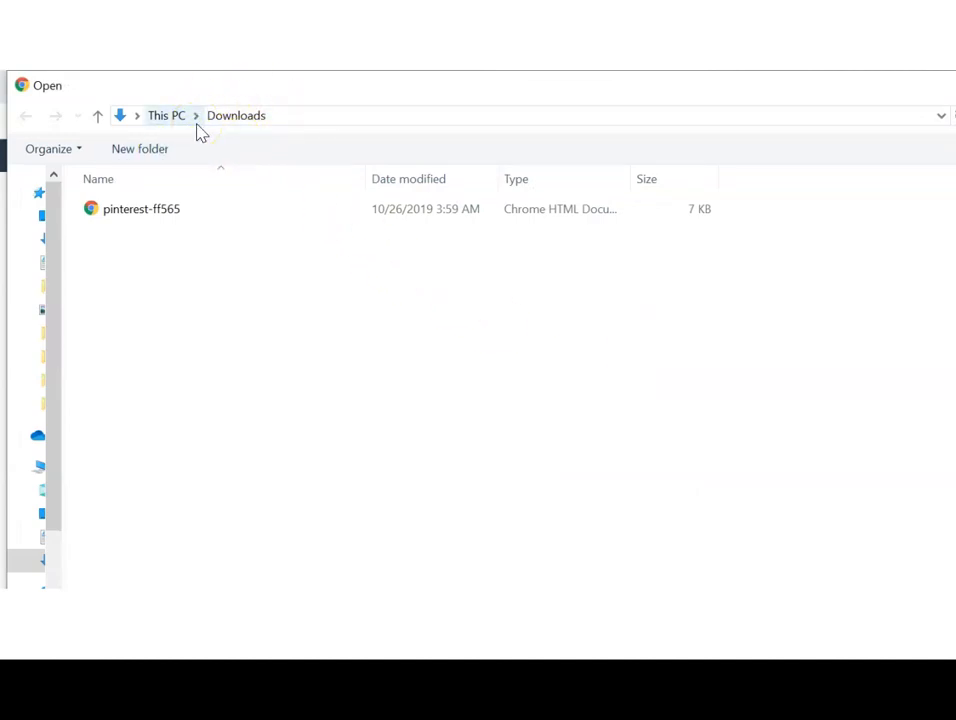
mouse_move(176, 210)
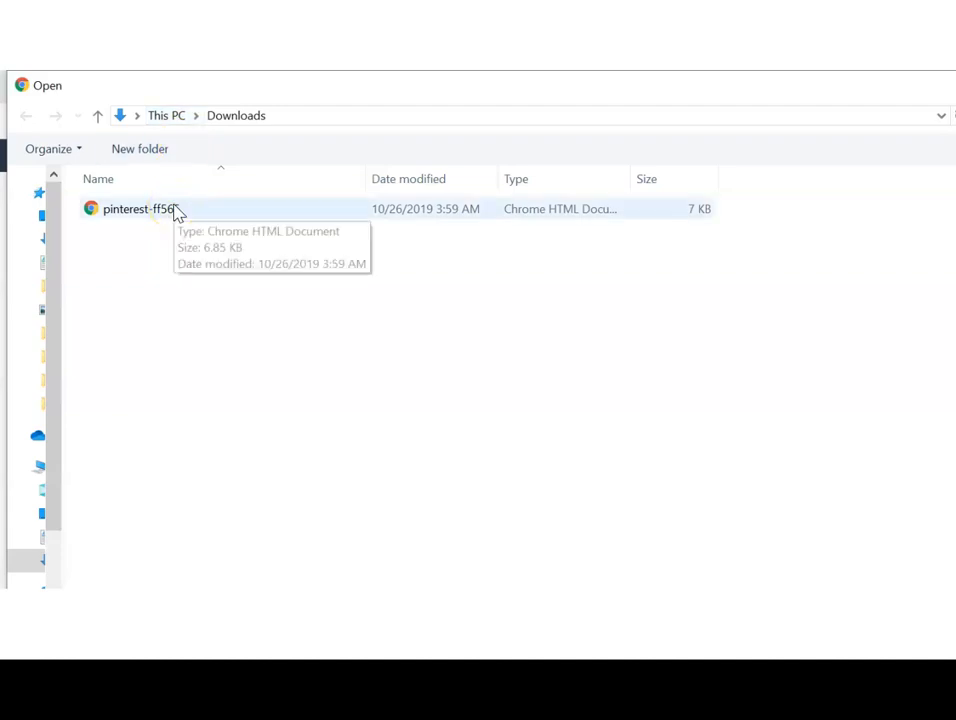
double_click(138, 208)
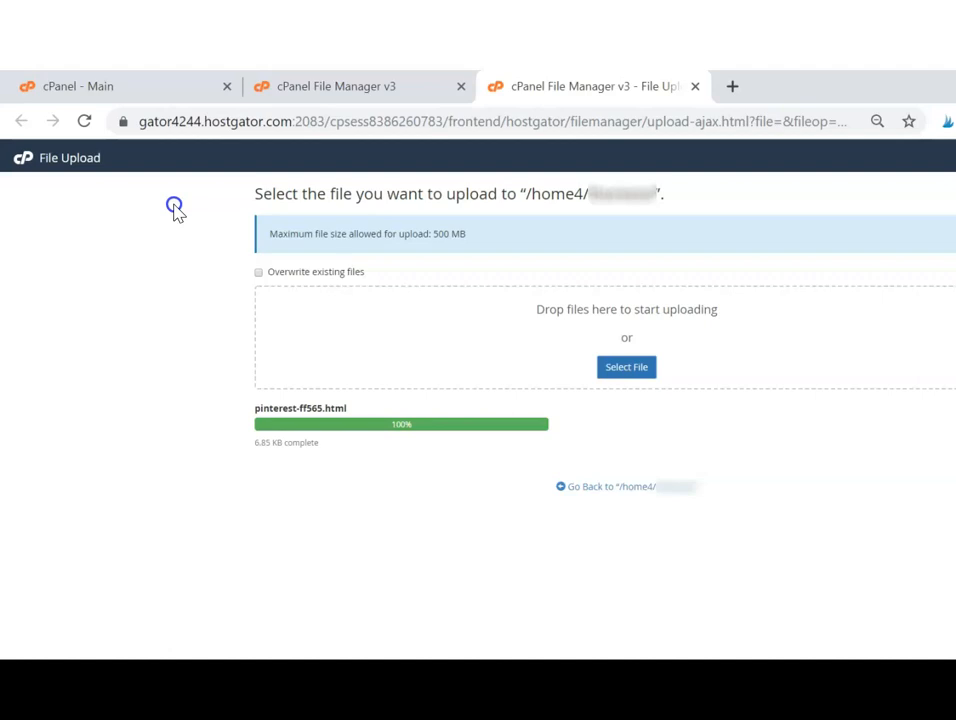
mouse_move(236, 186)
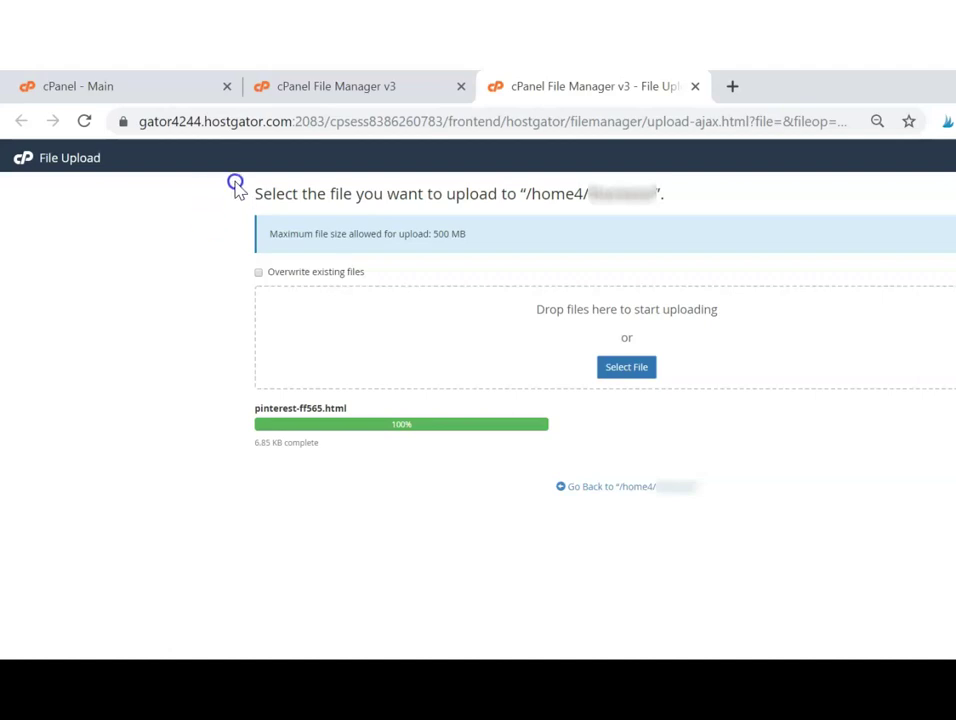
mouse_move(430, 452)
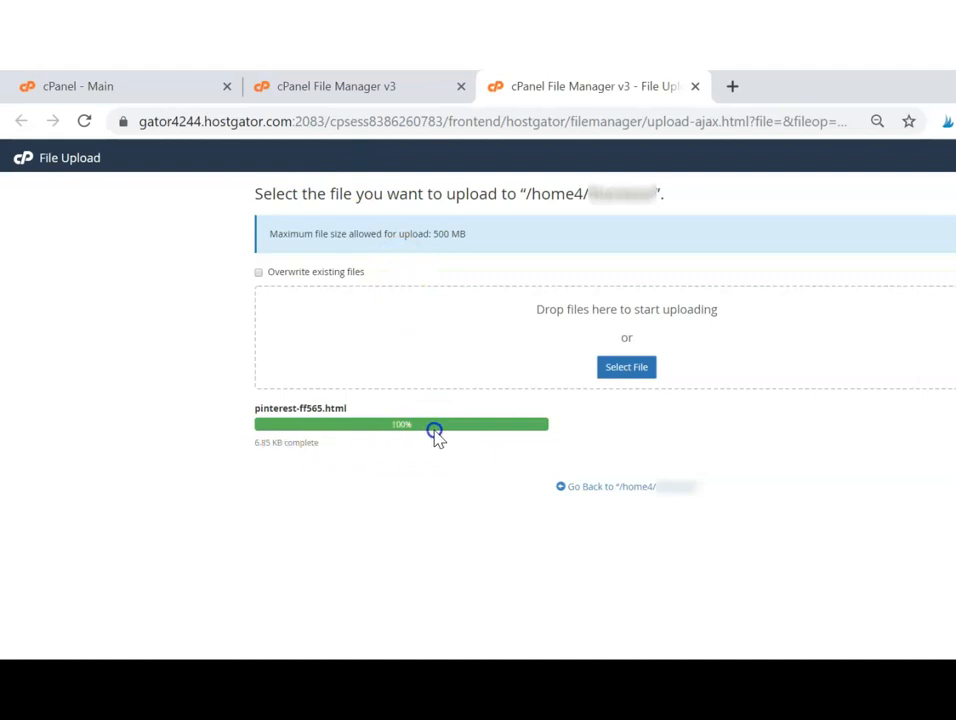
mouse_move(438, 388)
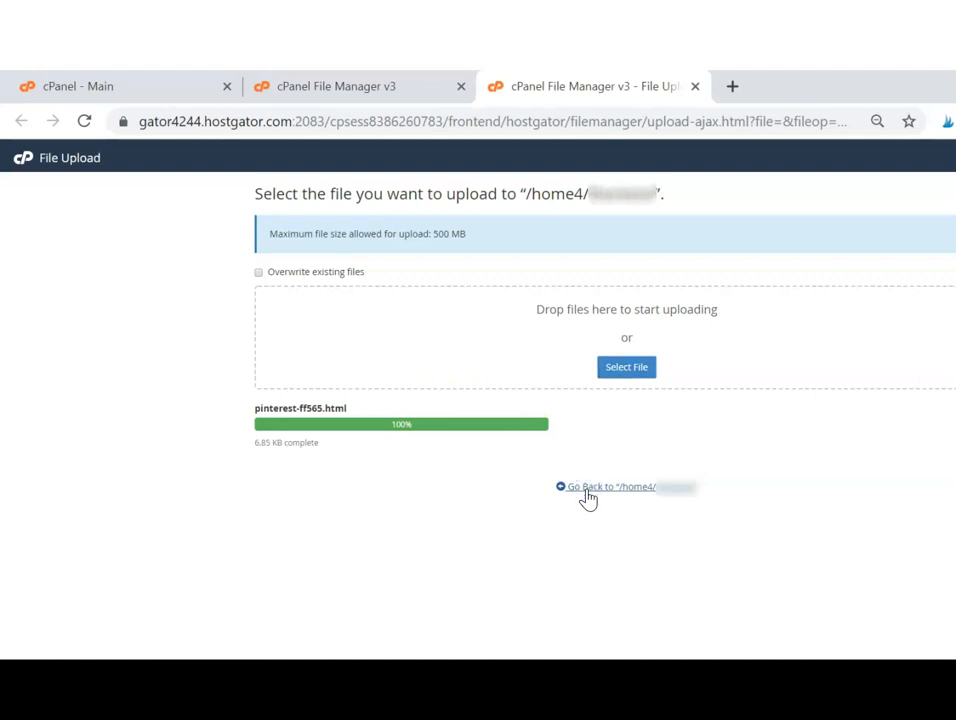
Step: Go back to the root listing and confirm pinterest-ff565.html (6.85 KB) is present
click(612, 488)
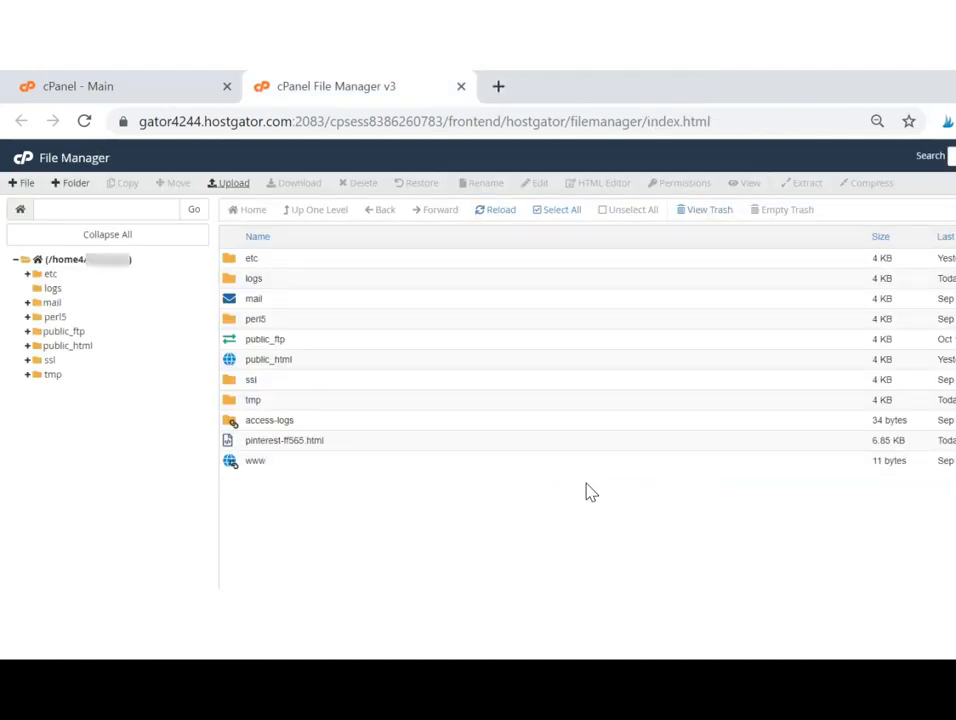
mouse_move(536, 490)
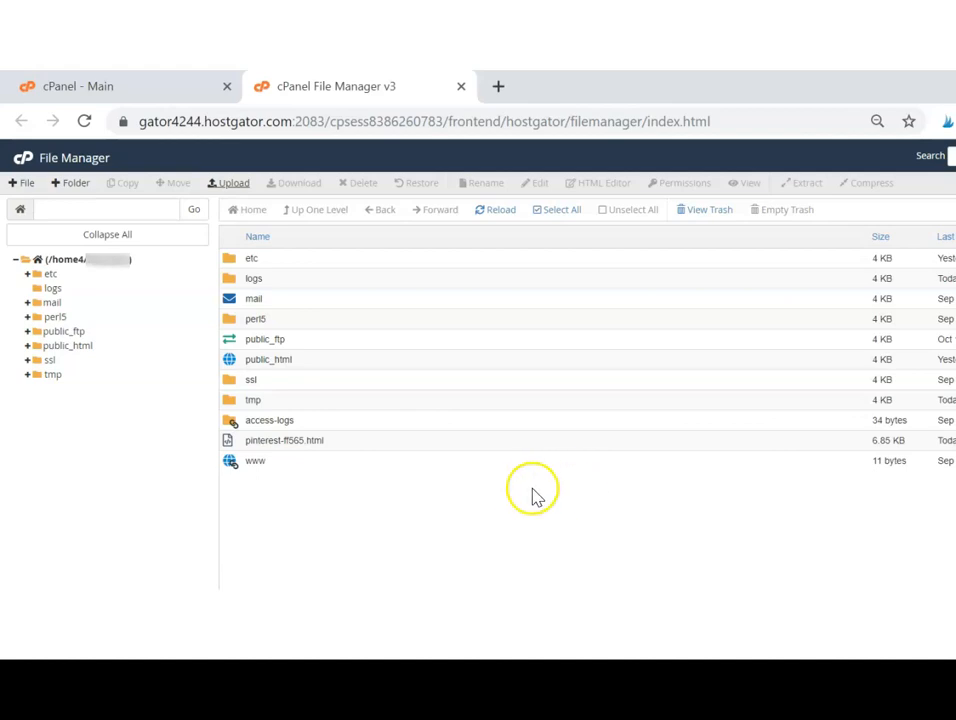
mouse_move(200, 476)
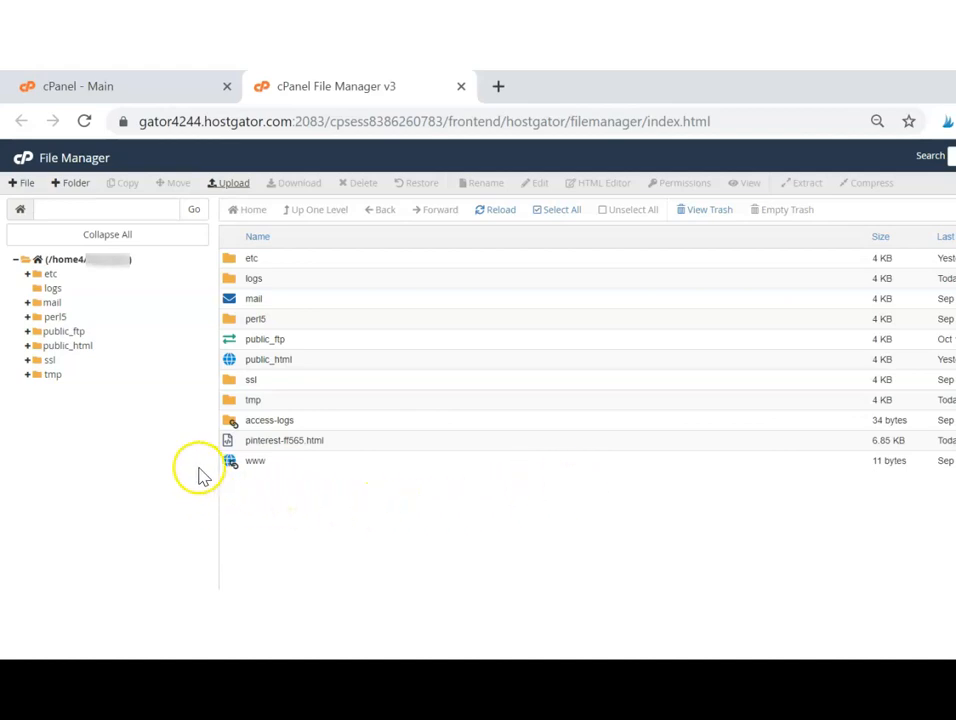
mouse_move(68, 264)
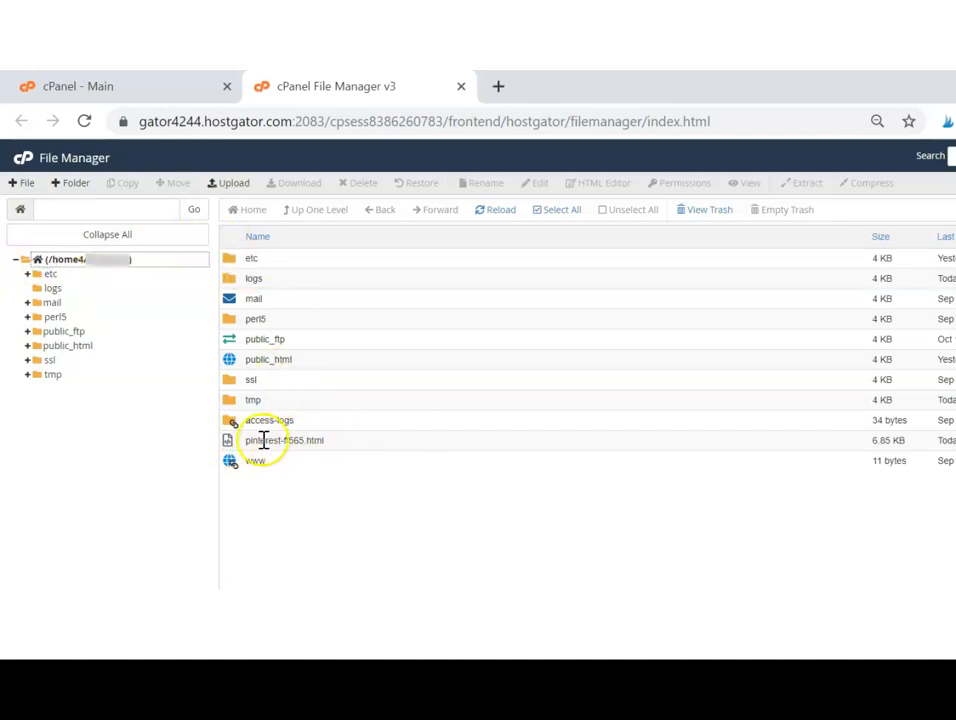
mouse_move(536, 366)
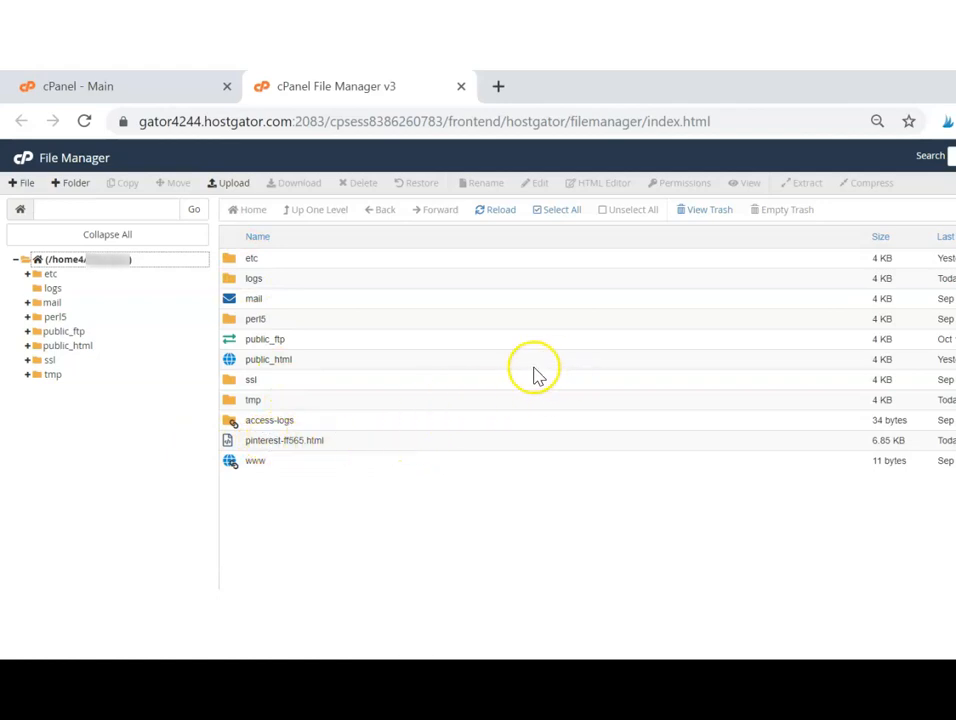